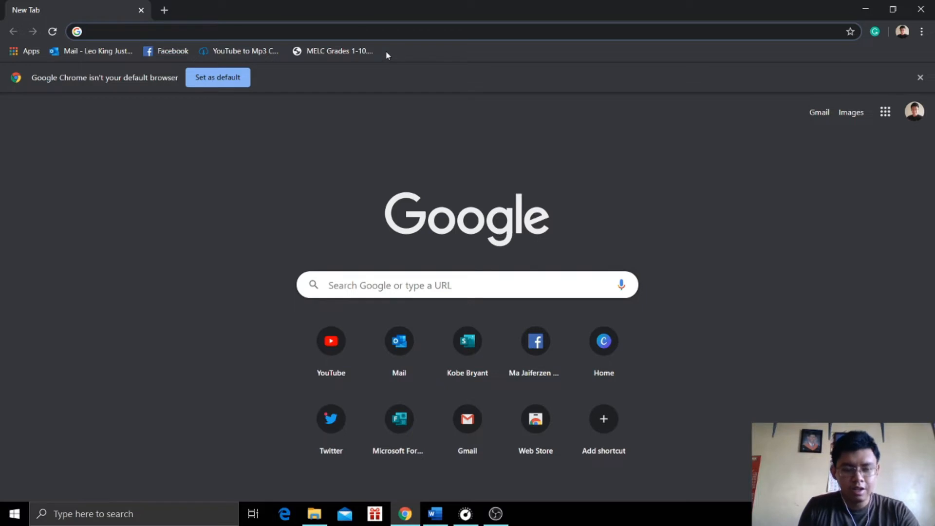
# - Load e2esoft.com/ivcam in one tab and run a Google search for 'iv cam' in another
pyautogui.write('https://www.e2esoft.com/ivcam/')
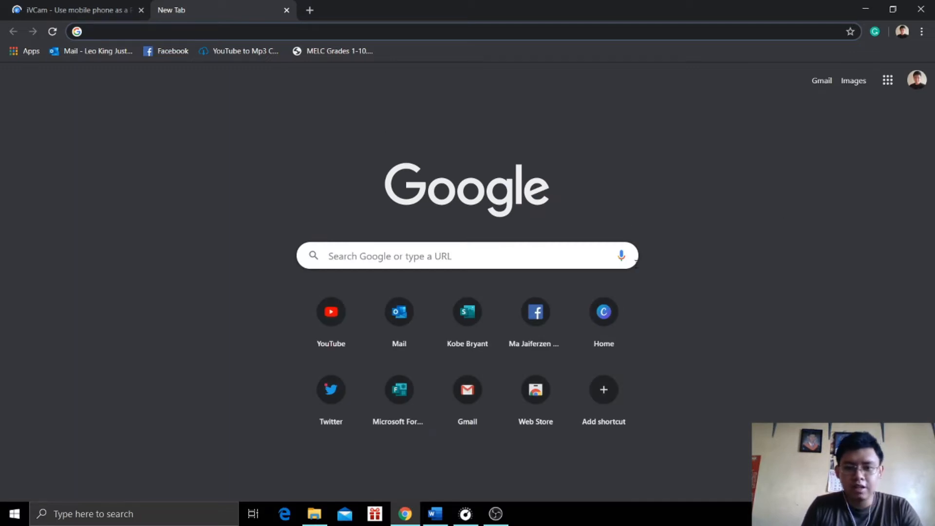
pyautogui.write('iv cam')
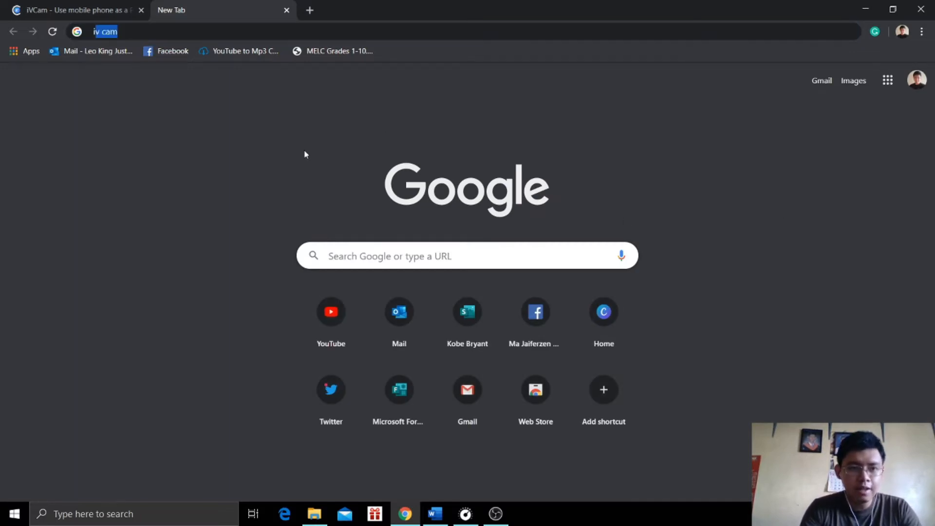
pyautogui.press('Enter')
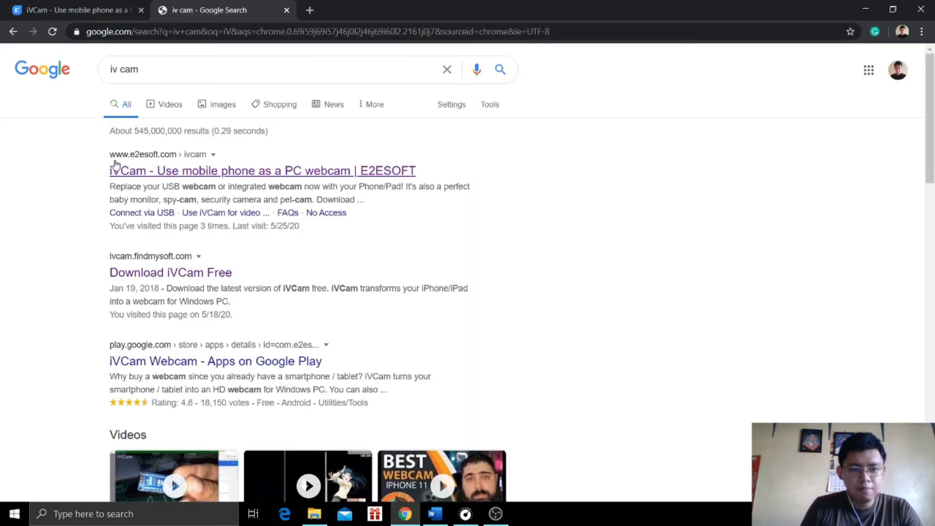
pyautogui.moveTo(222, 163)
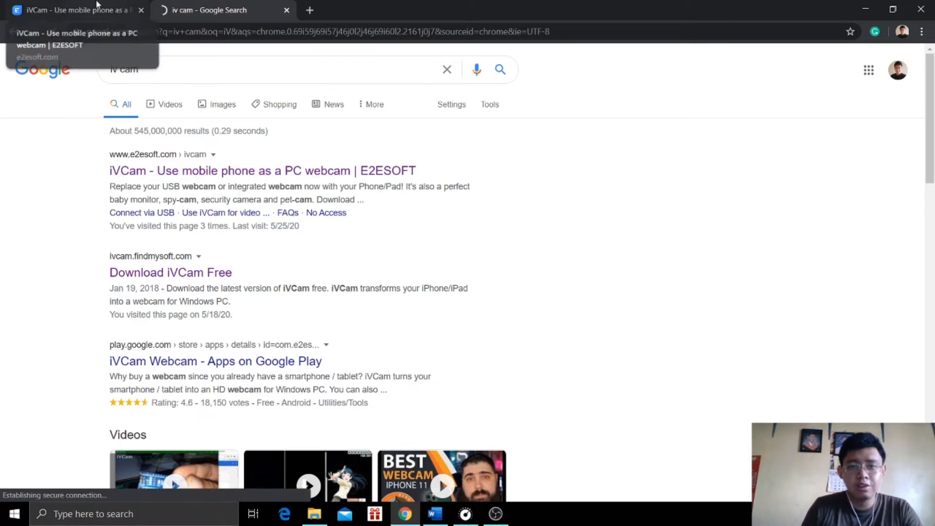
# - Open the E2ESOFT iVCam result, close the duplicate tab, and scroll to the Windows downloads
pyautogui.click(262, 171)
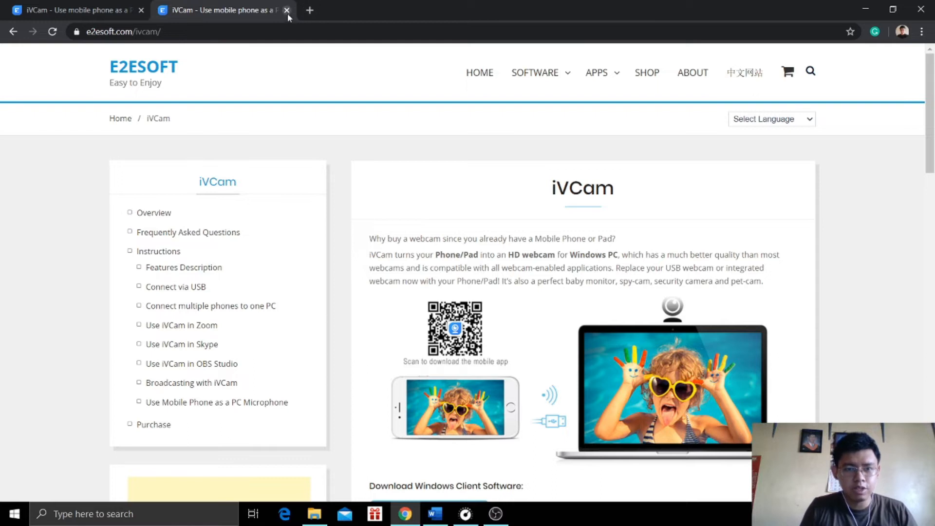
pyautogui.click(287, 10)
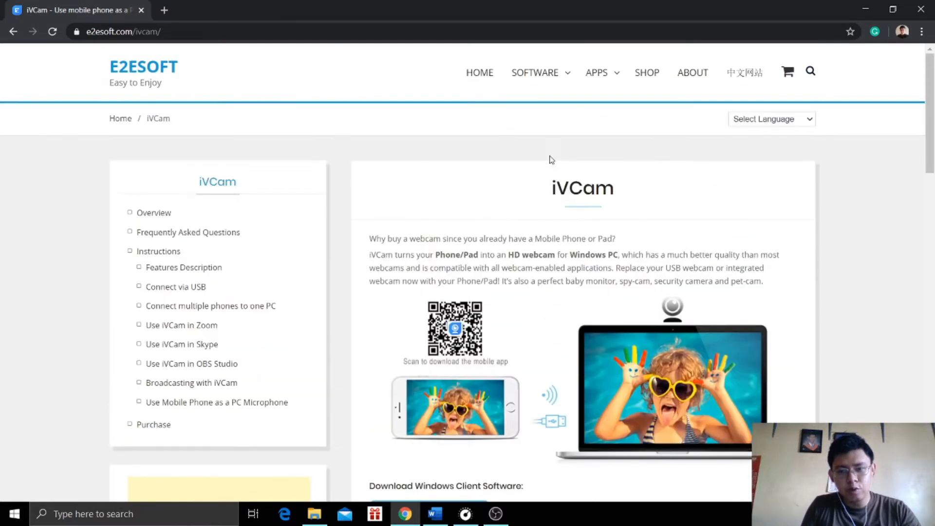
pyautogui.scroll(-3)
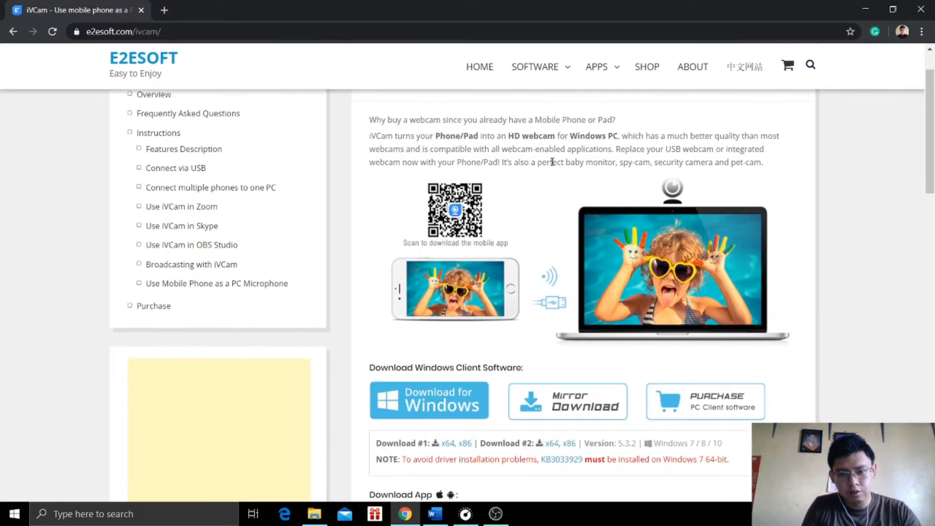
pyautogui.scroll(-3)
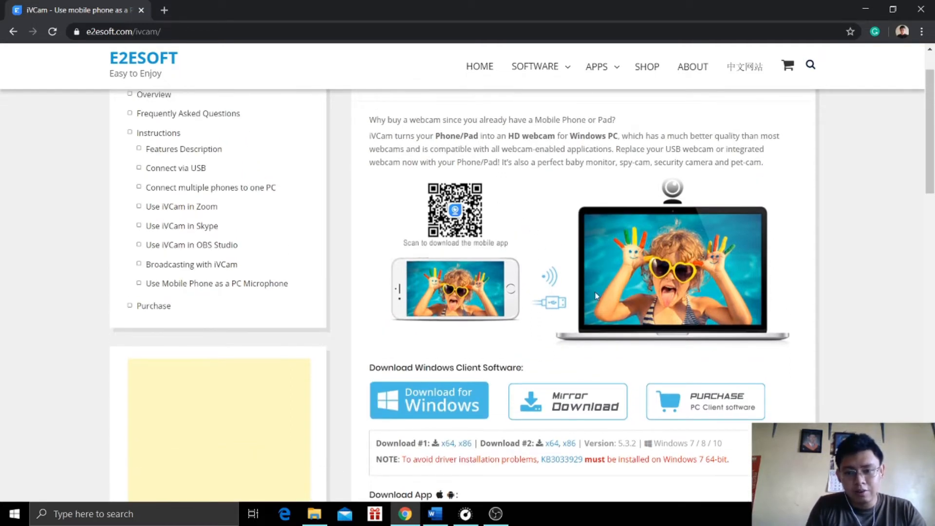
pyautogui.moveTo(406, 298)
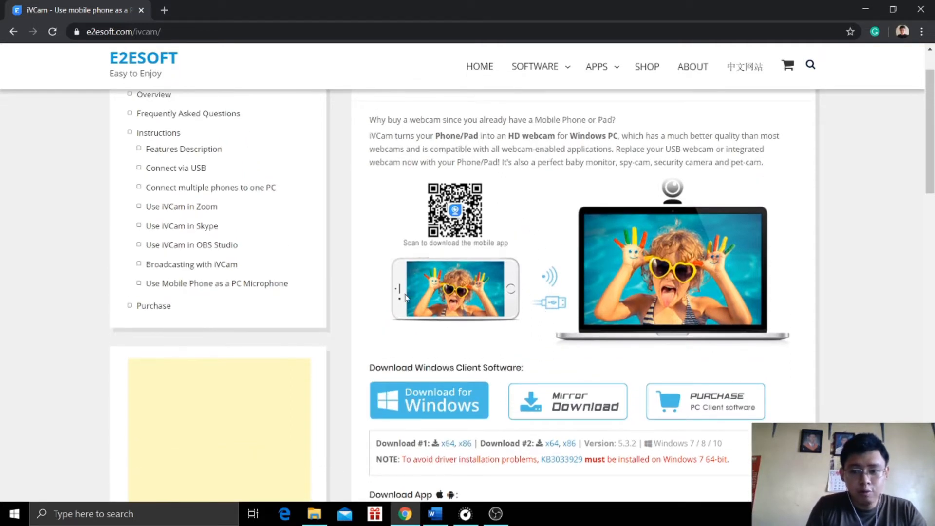
pyautogui.moveTo(809, 264)
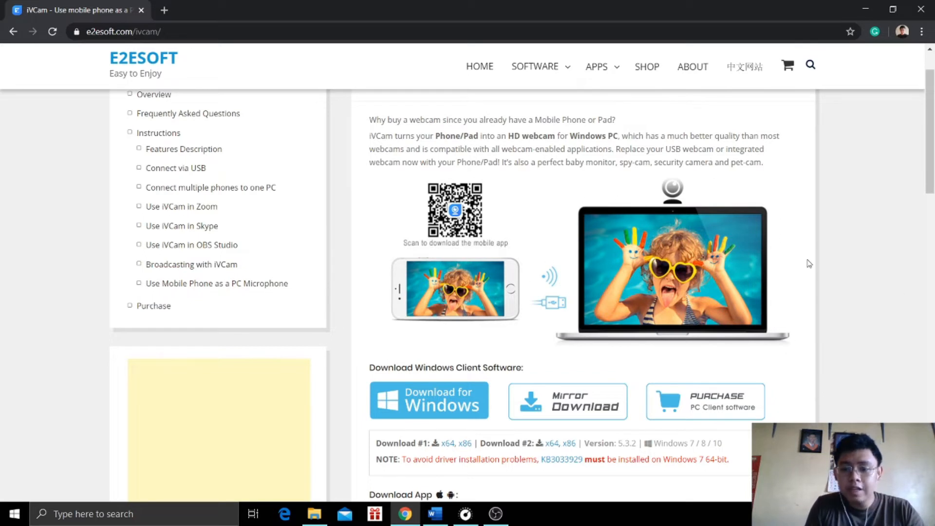
pyautogui.moveTo(643, 295)
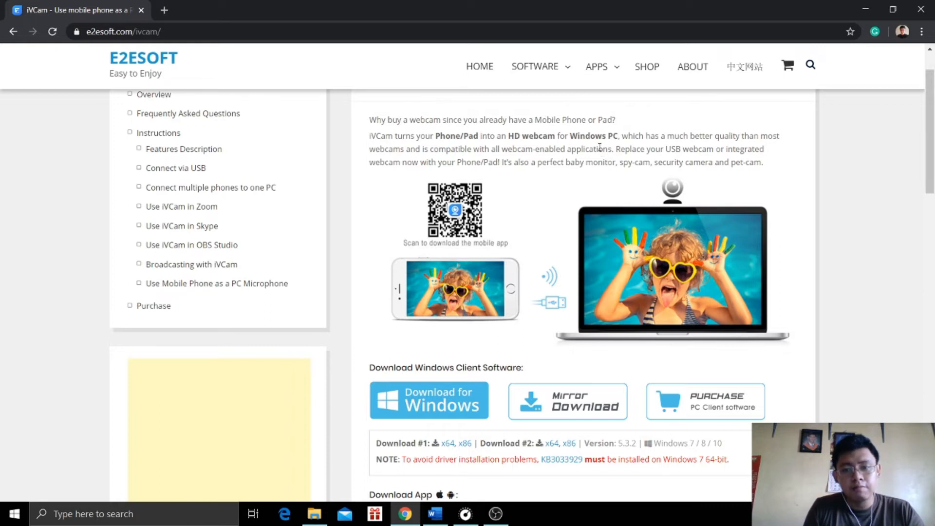
pyautogui.moveTo(614, 144)
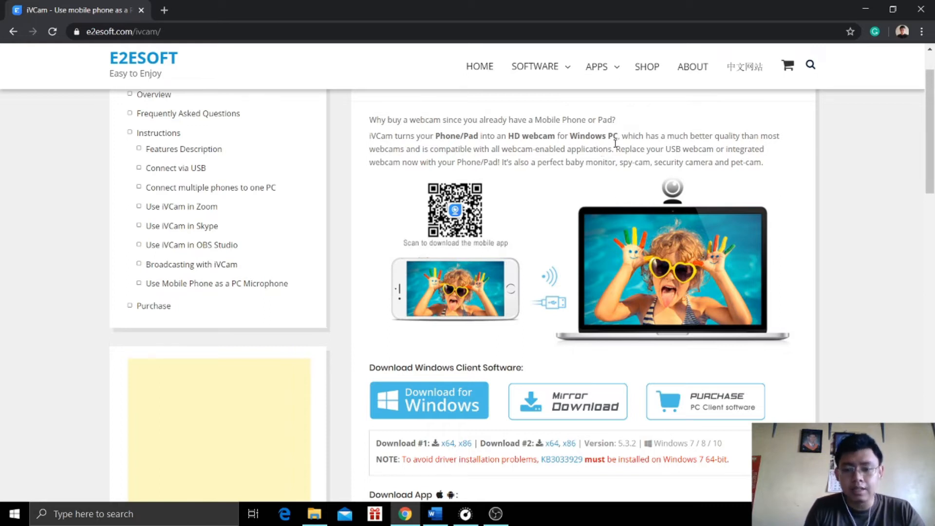
pyautogui.moveTo(422, 414)
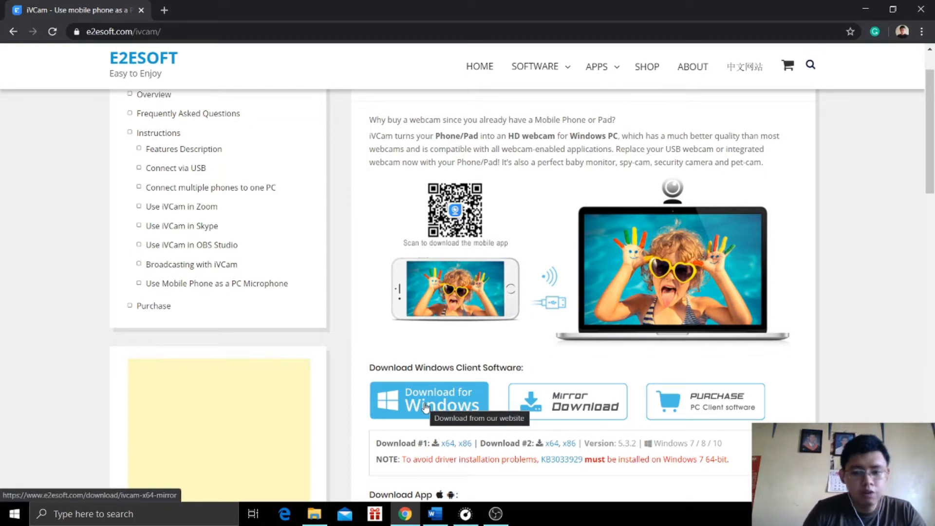
# - Start downloading the iVCam Windows client with 'Download for Windows'
pyautogui.click(428, 401)
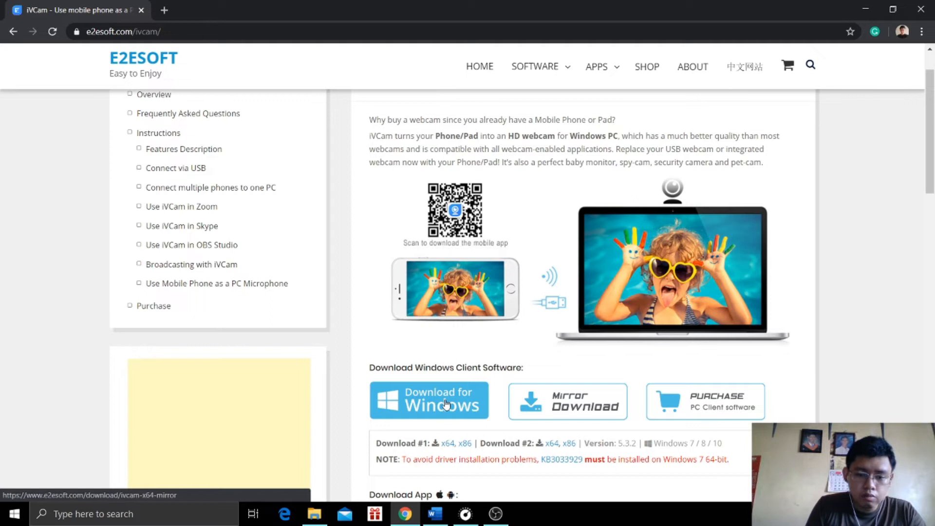
pyautogui.click(428, 400)
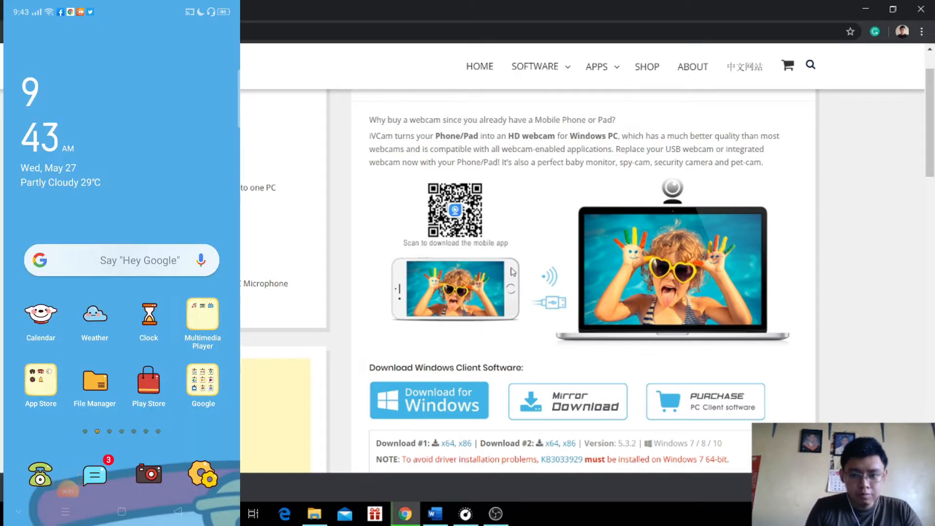
# - Search the phone's Play Store for iVCam and browse the iVCam Webcam listing
pyautogui.click(149, 378)
pyautogui.write('i')
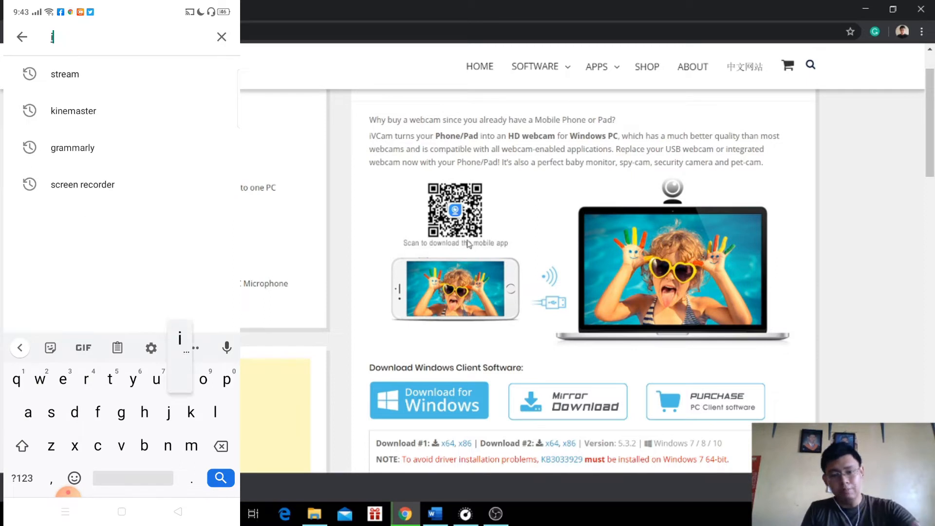
pyautogui.write('vcam')
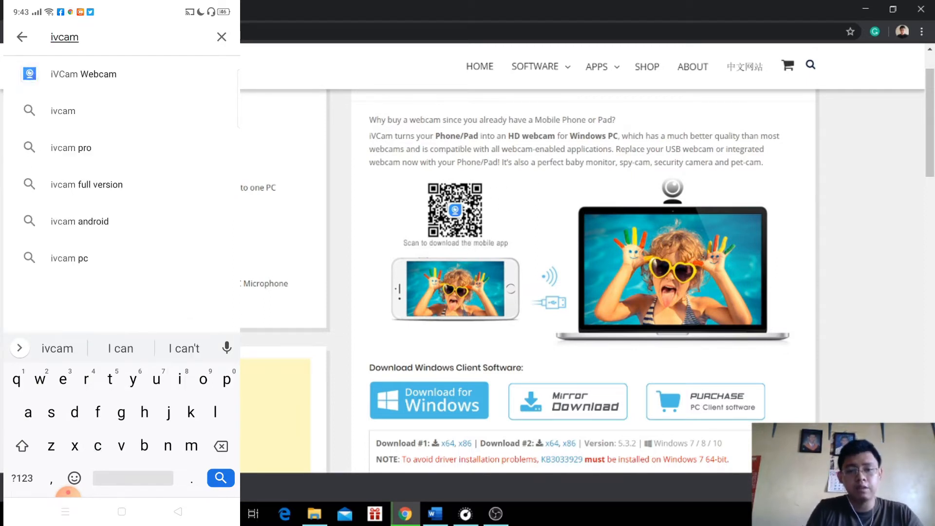
pyautogui.click(83, 74)
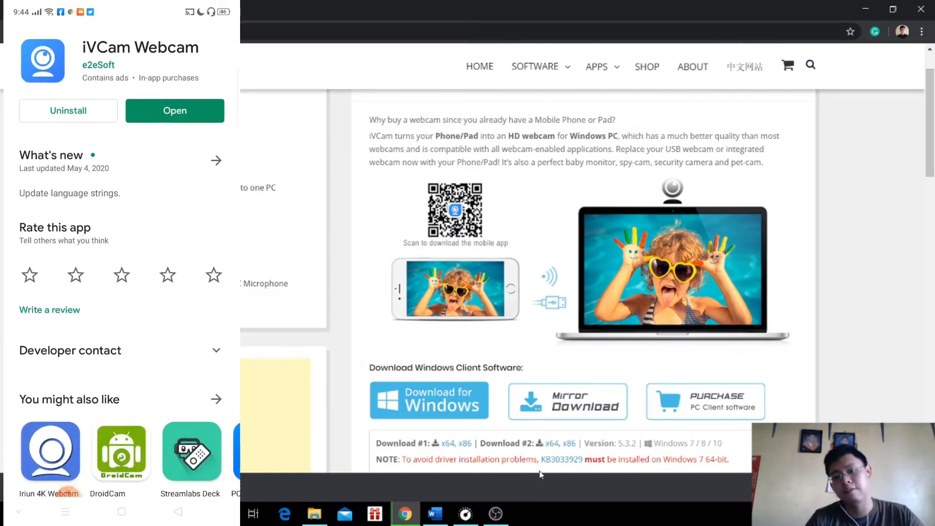
pyautogui.scroll(-3)
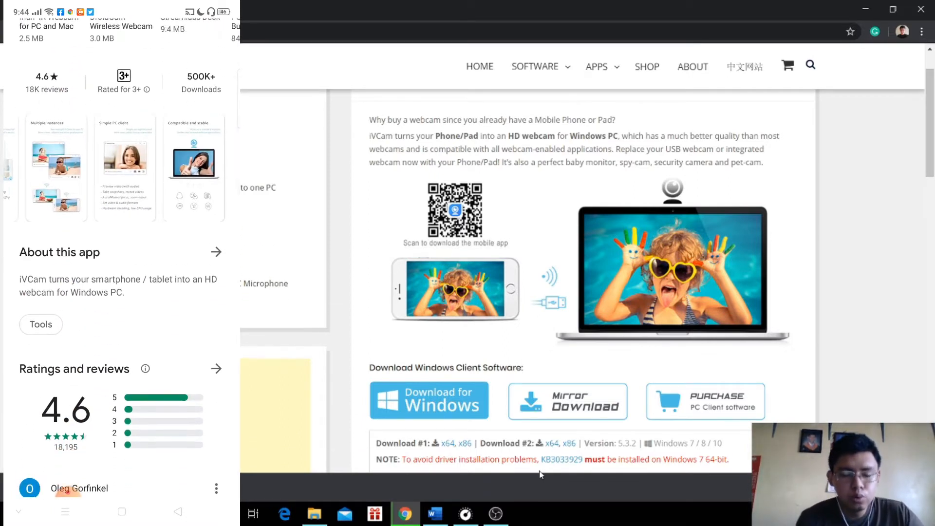
pyautogui.scroll(-3)
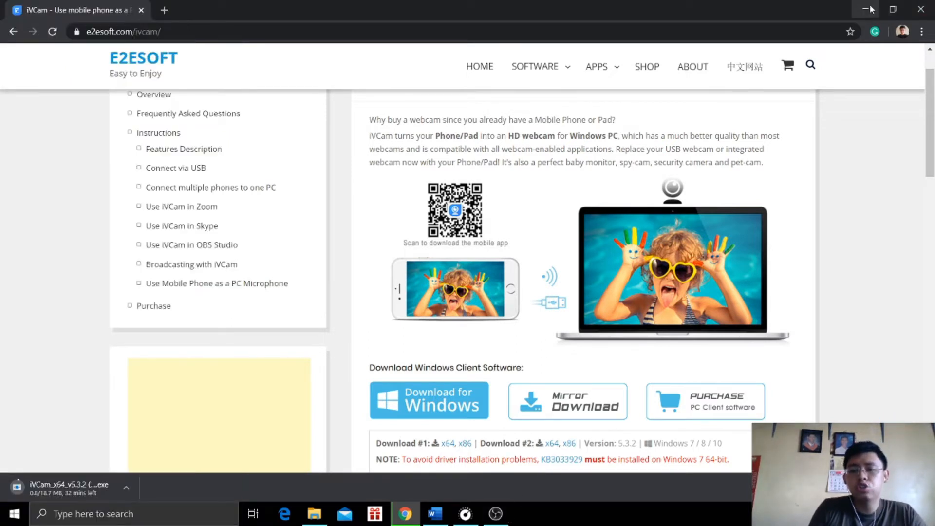
pyautogui.moveTo(868, 9)
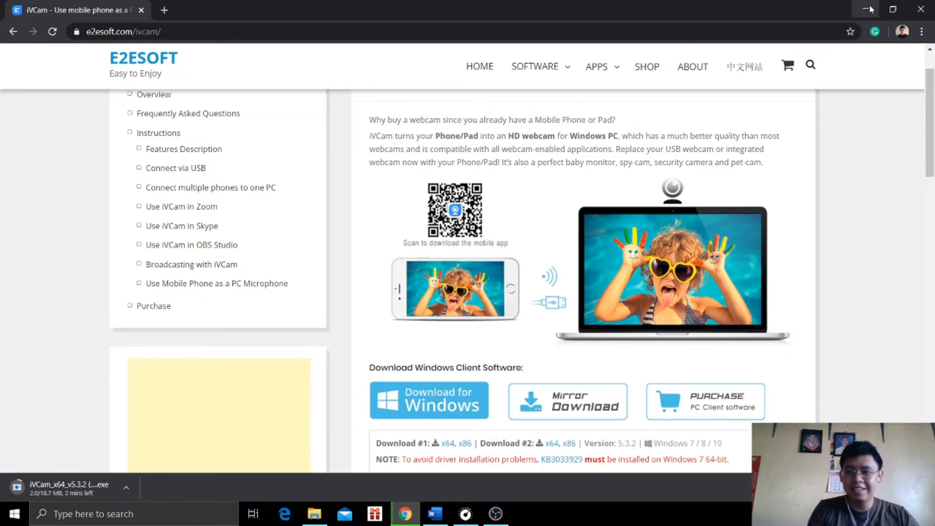
# - Minimize Chrome to show the Windows desktop
pyautogui.click(314, 513)
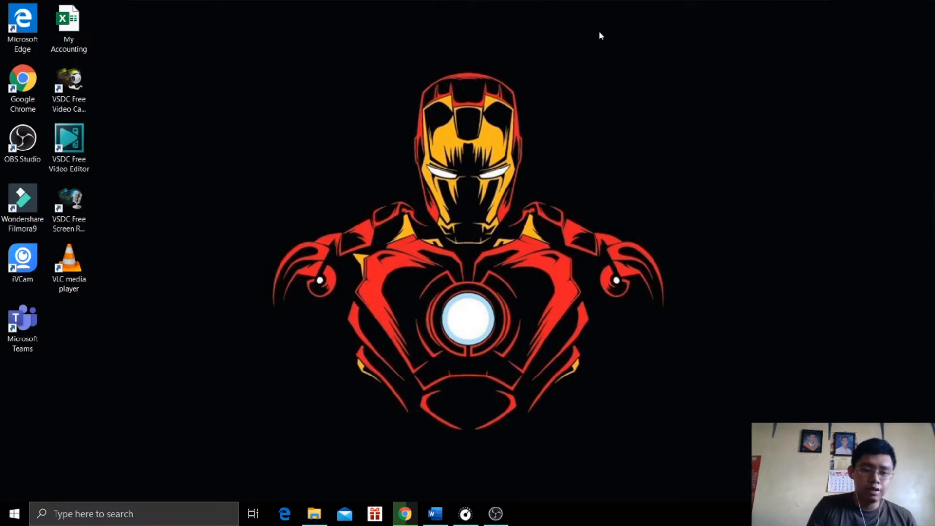
# - Launch the iVCam client from its desktop shortcut
pyautogui.click(23, 259)
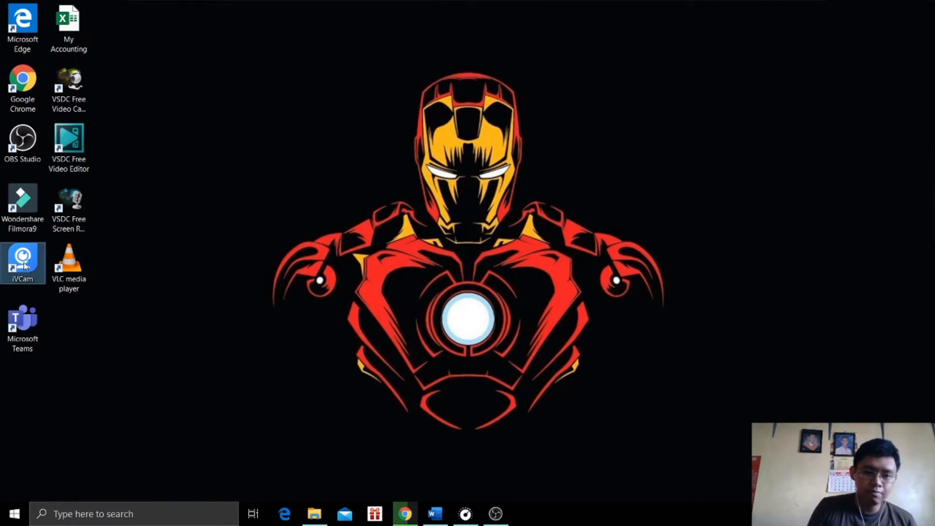
pyautogui.doubleClick(23, 260)
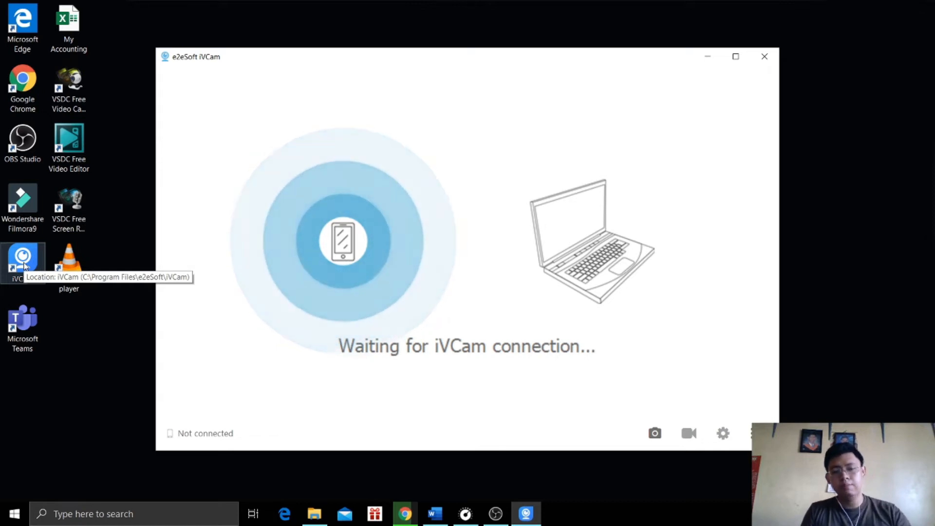
pyautogui.moveTo(605, 268)
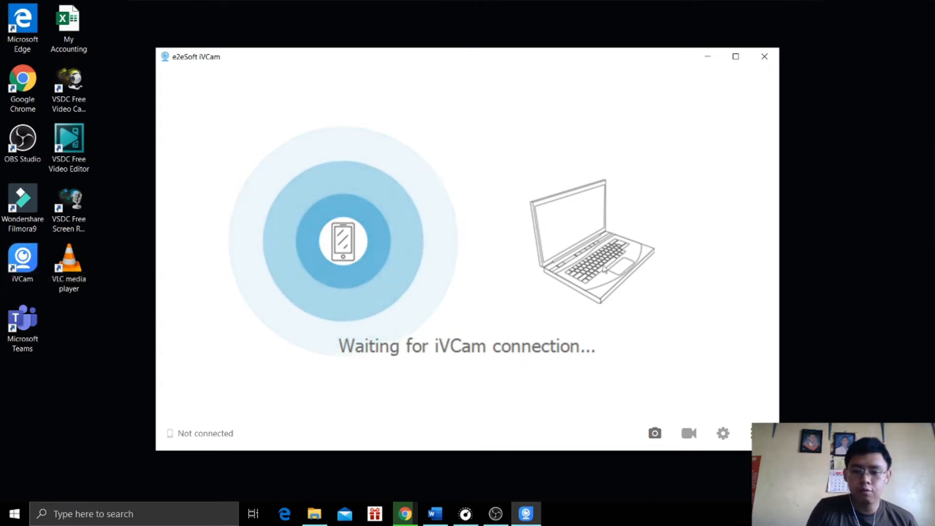
pyautogui.moveTo(459, 340)
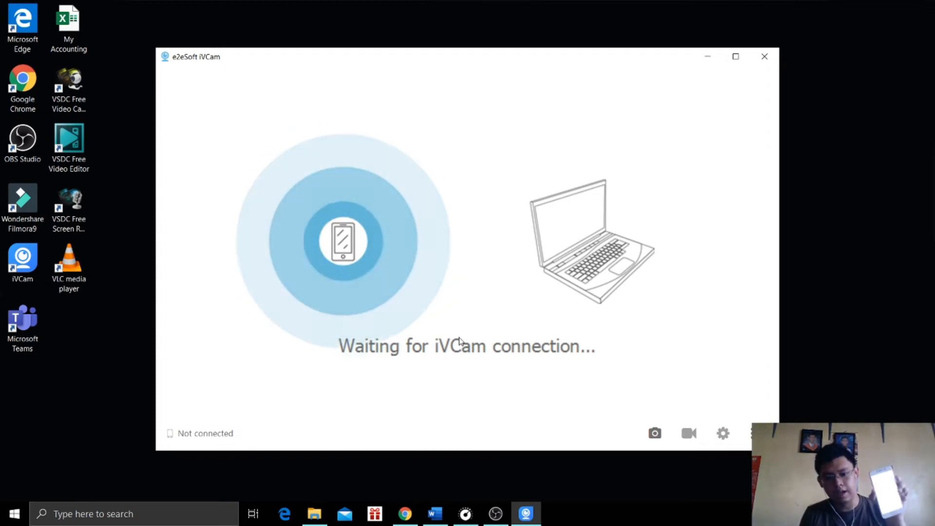
pyautogui.moveTo(817, 92)
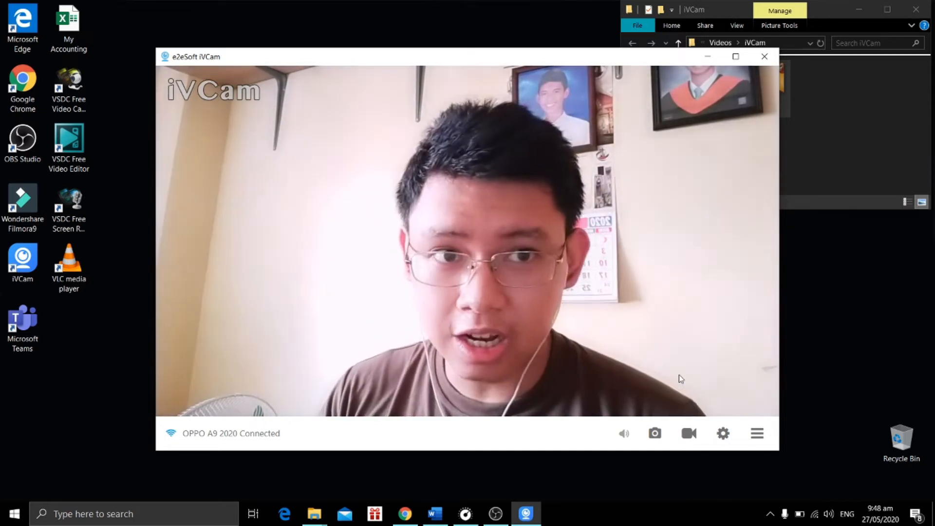
# - Open camera settings once the OPPO A9 2020 live feed appears
pyautogui.click(722, 433)
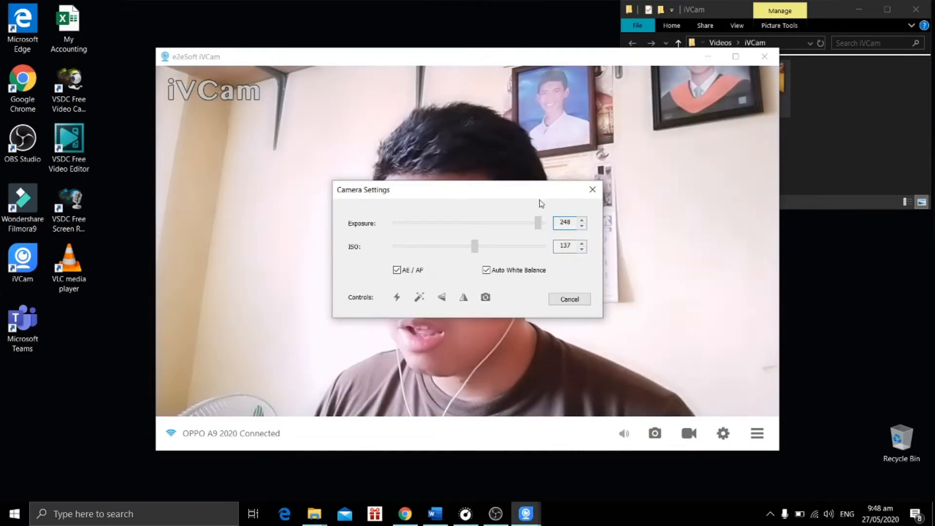
# - Adjust the ISO slider up and down, settling it at mid-range
pyautogui.moveTo(474, 245); pyautogui.dragTo(483, 246)
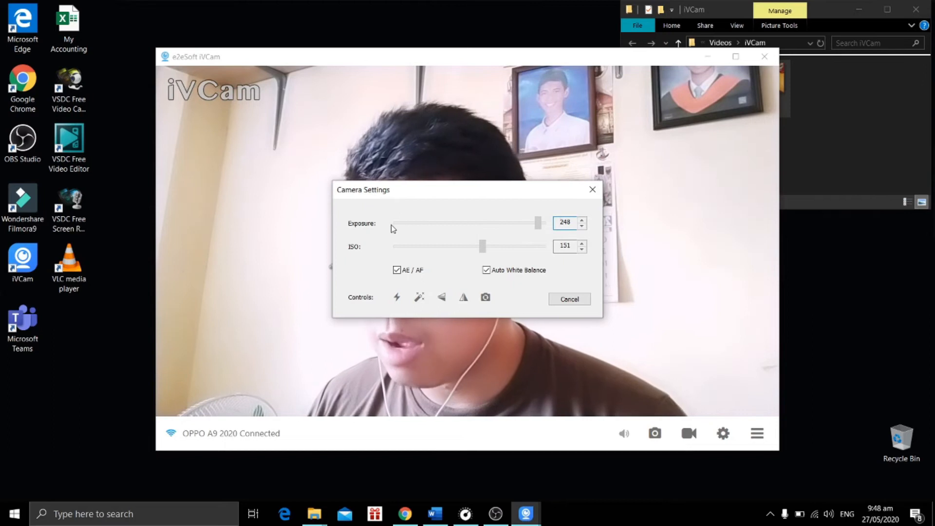
pyautogui.moveTo(482, 246); pyautogui.dragTo(464, 245)
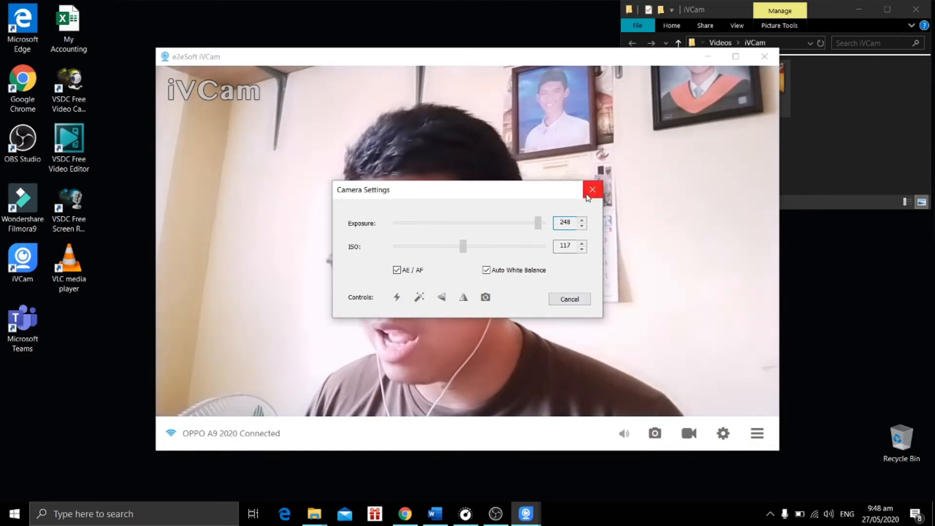
pyautogui.moveTo(463, 246); pyautogui.dragTo(484, 245)
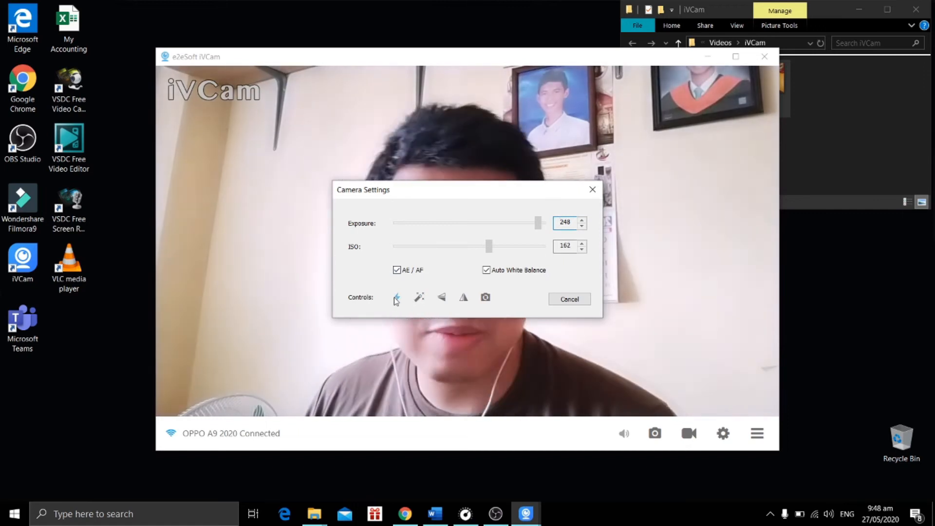
pyautogui.moveTo(489, 245); pyautogui.dragTo(437, 246)
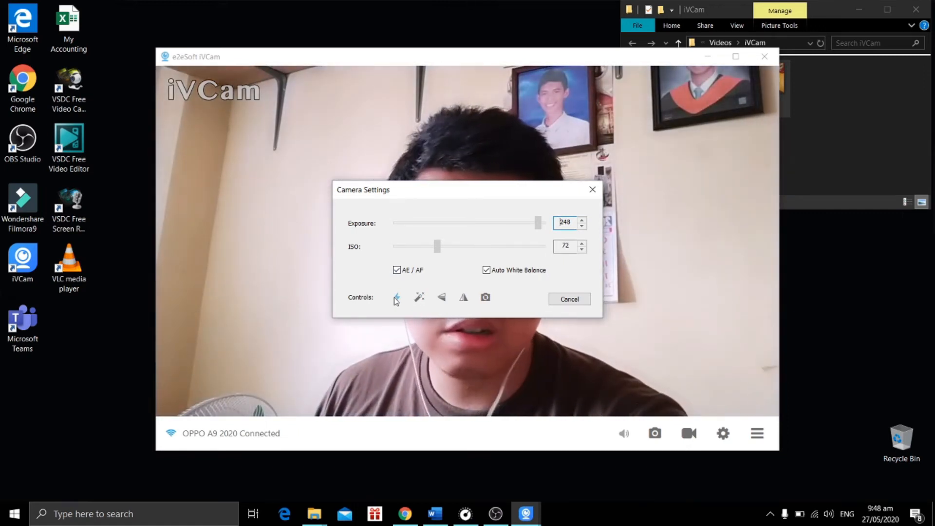
pyautogui.moveTo(437, 245); pyautogui.dragTo(480, 246)
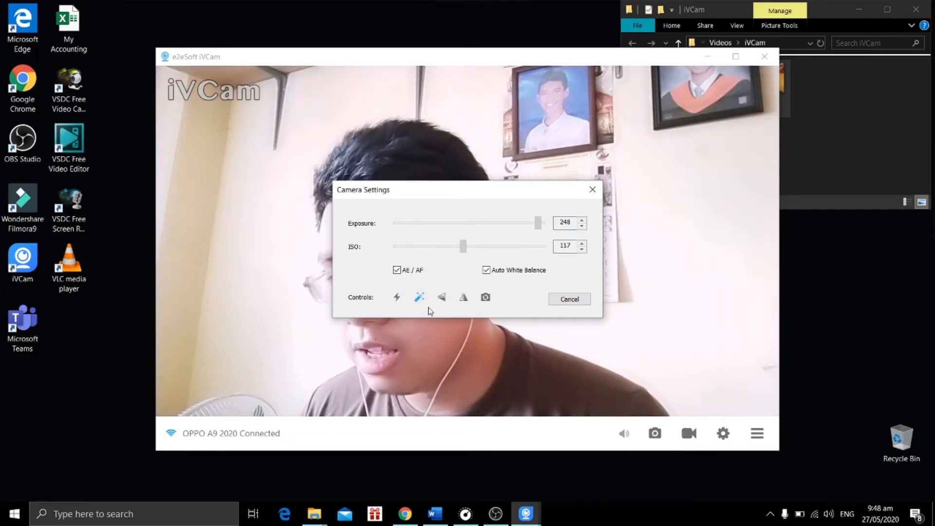
# - Toggle the mirror on and off, raise exposure to 248, and close Camera Settings
pyautogui.click(441, 297)
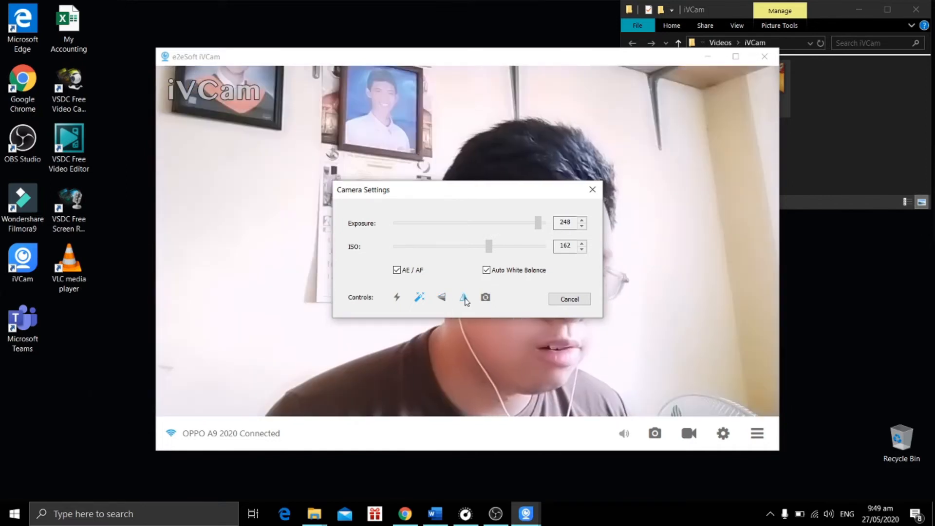
pyautogui.click(465, 297)
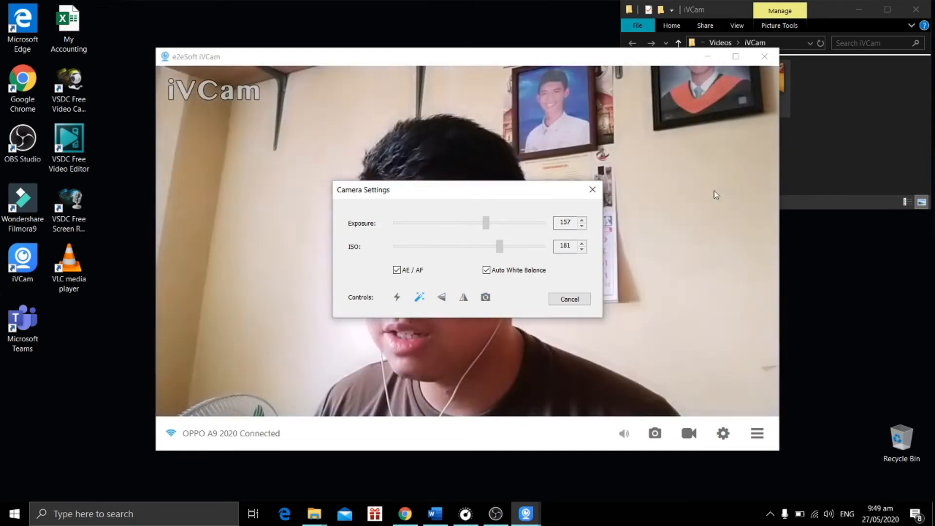
pyautogui.moveTo(485, 222); pyautogui.dragTo(539, 223)
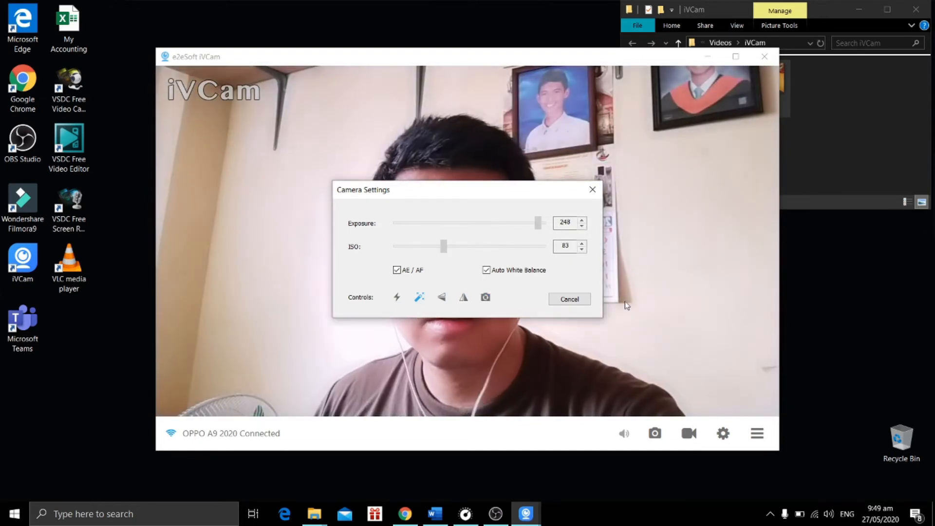
pyautogui.click(568, 299)
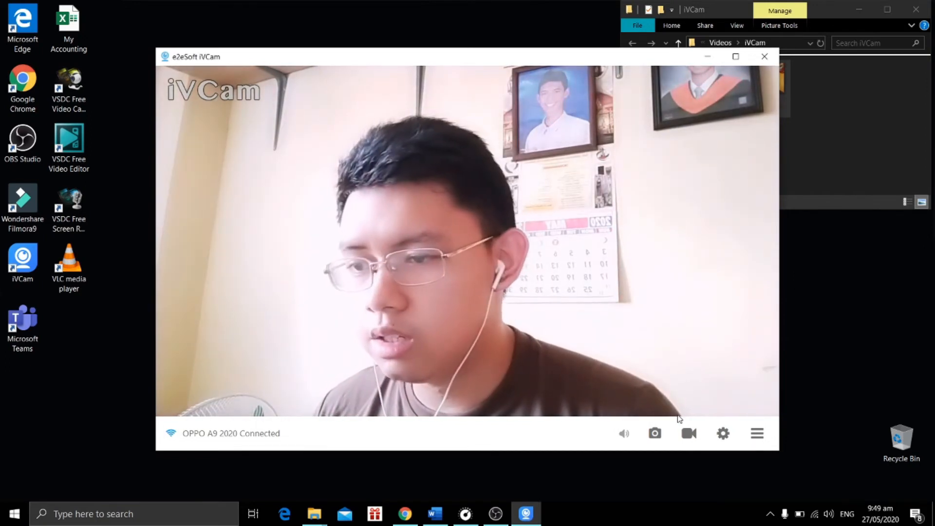
pyautogui.moveTo(655, 433)
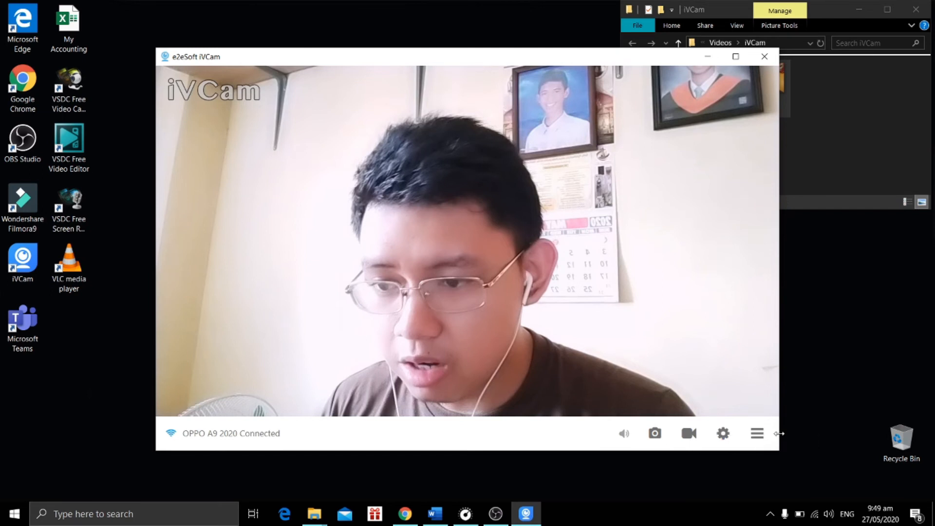
# - Open iVCam's hamburger menu at the bottom right of the window
pyautogui.click(758, 433)
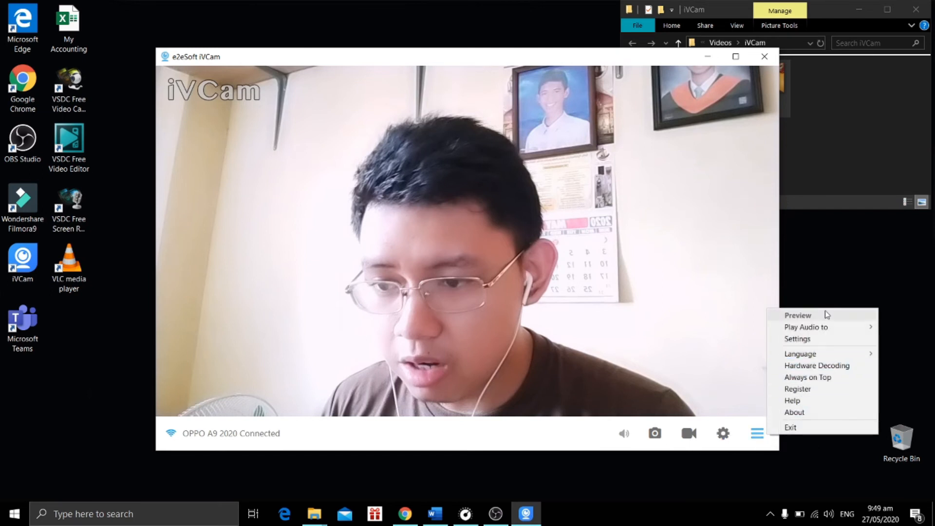